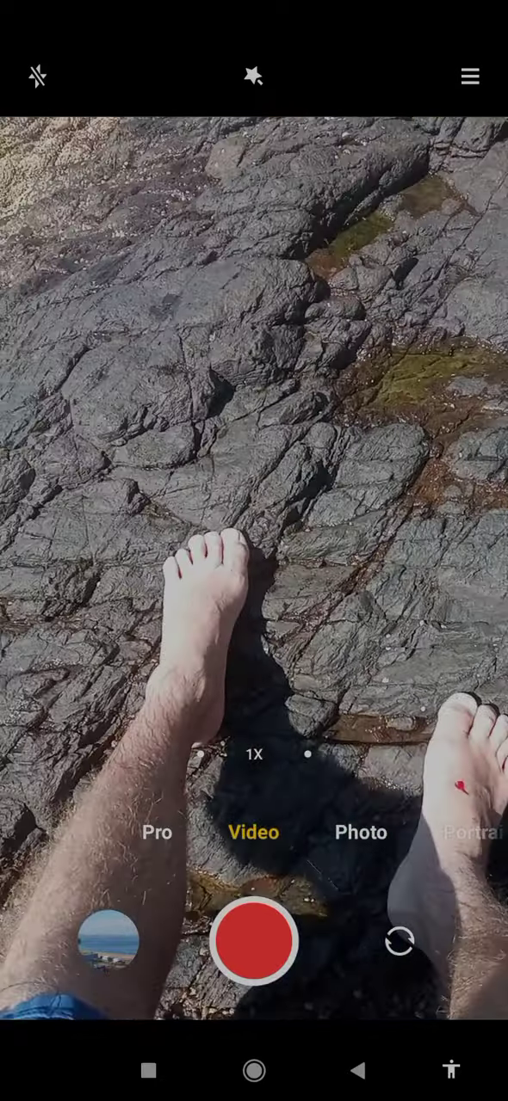
left_click(398, 940)
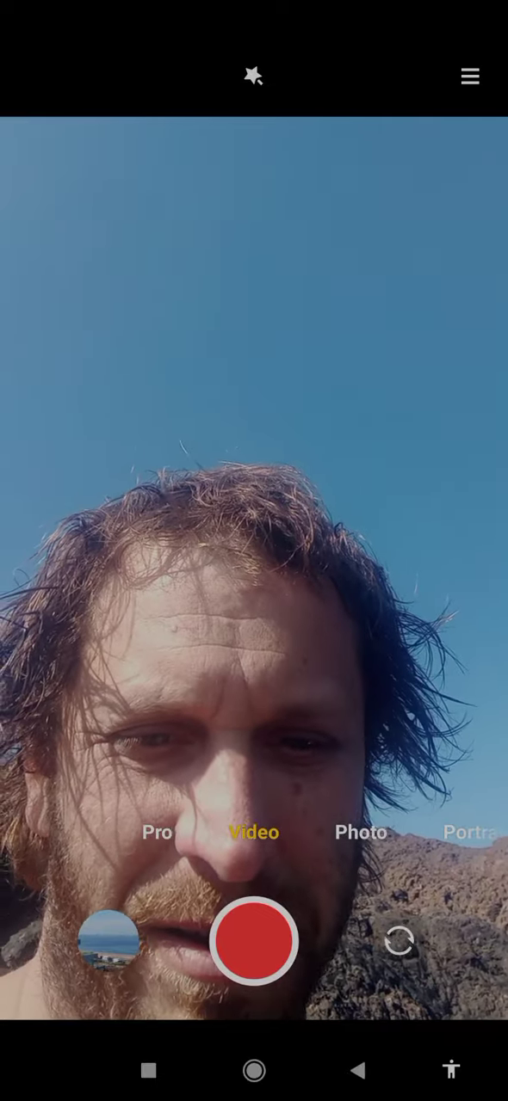
left_click(399, 941)
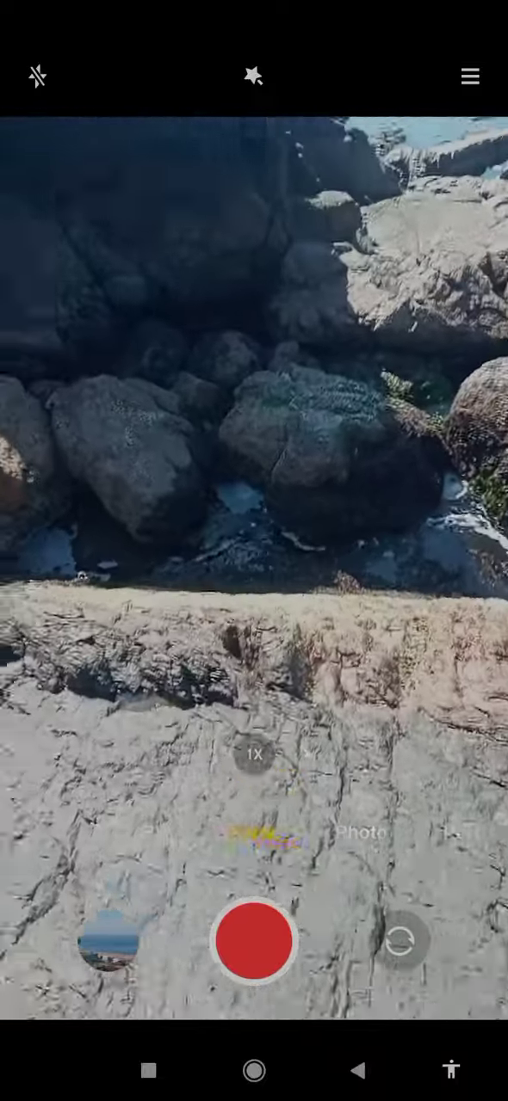
left_click(254, 833)
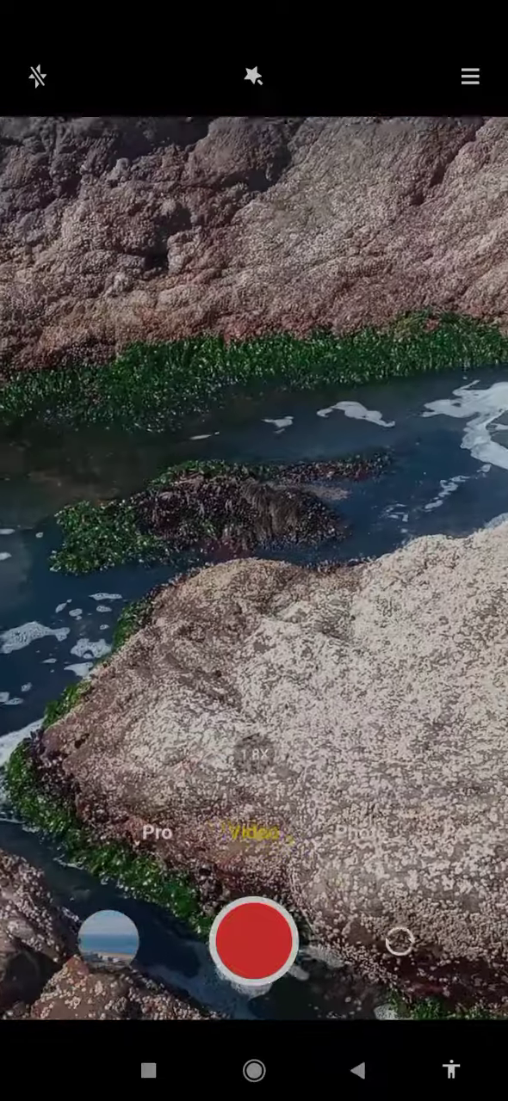
left_click(400, 939)
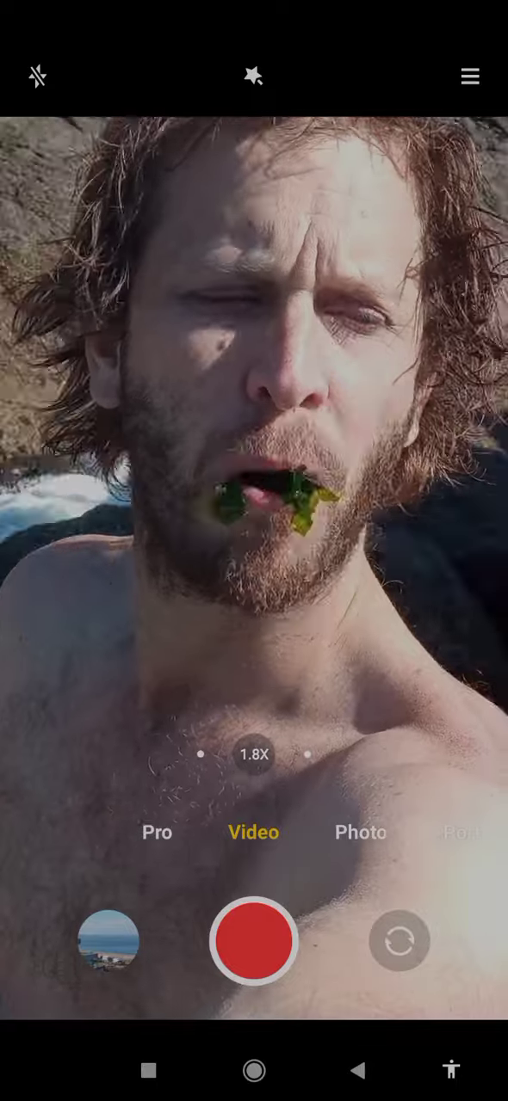
left_click(254, 568)
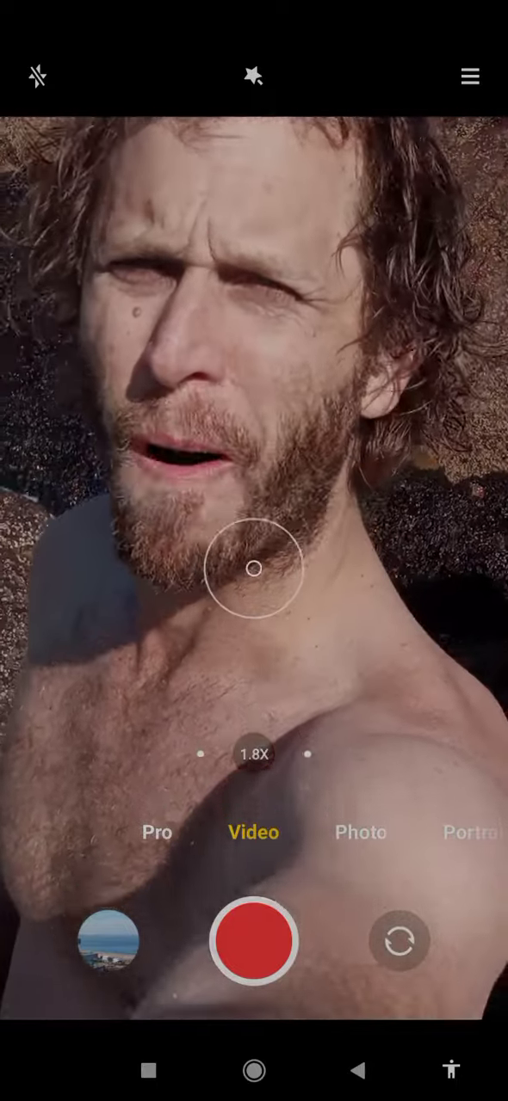